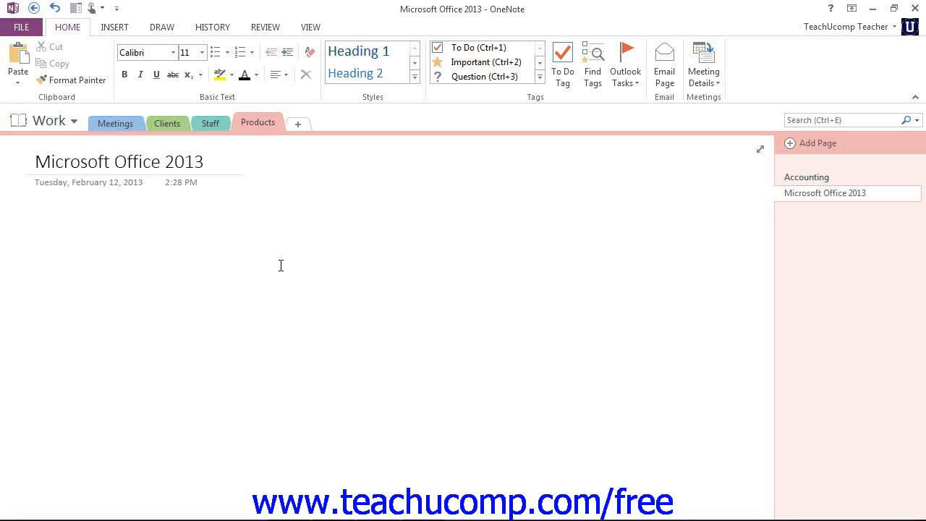
Place the insertion point on the page below the 'Microsoft Office 2013' title
left_click(36, 260)
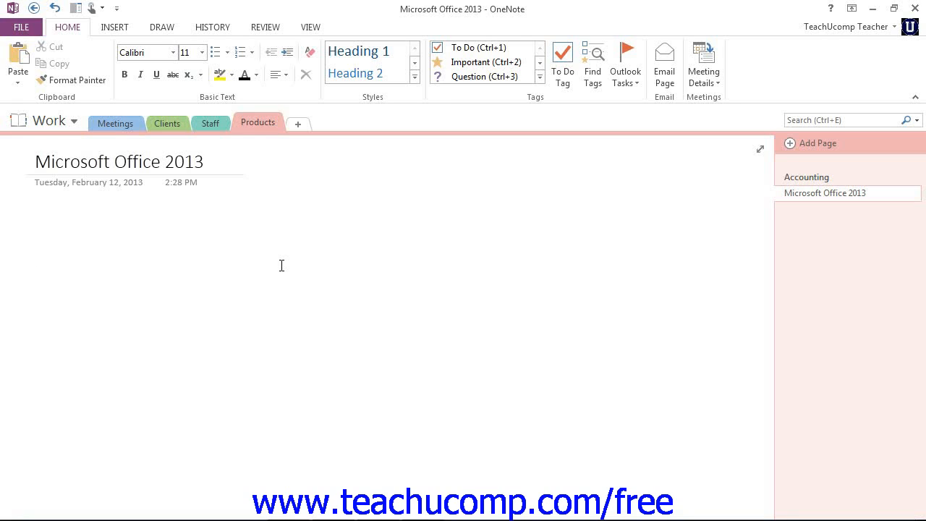
left_click(35, 260)
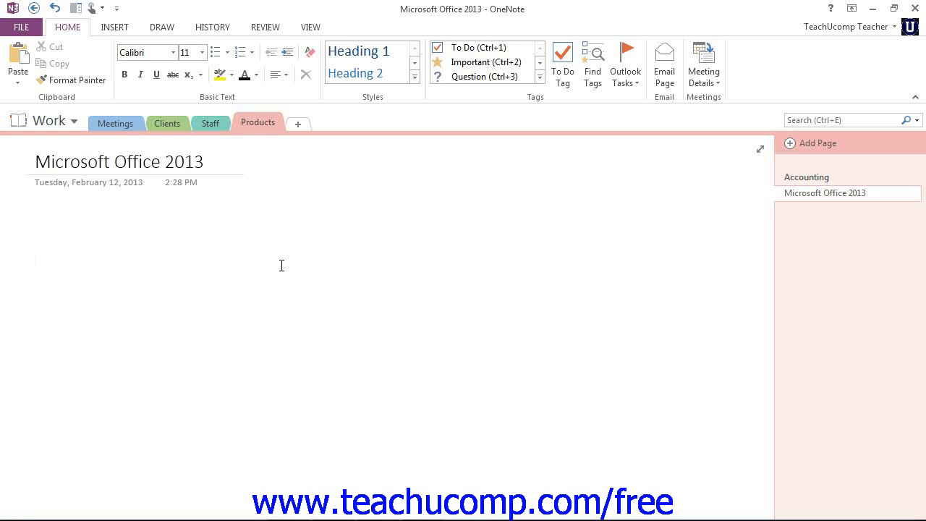
left_click(35, 259)
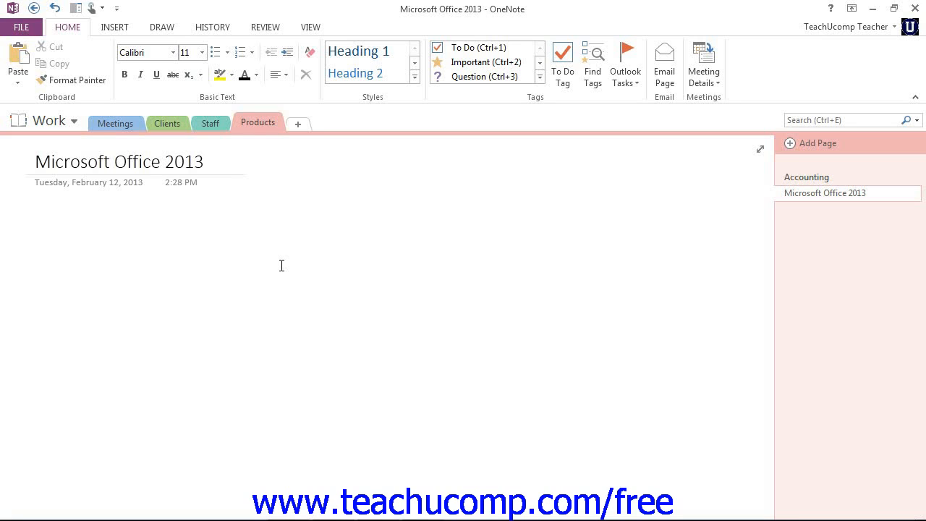
left_click(34, 259)
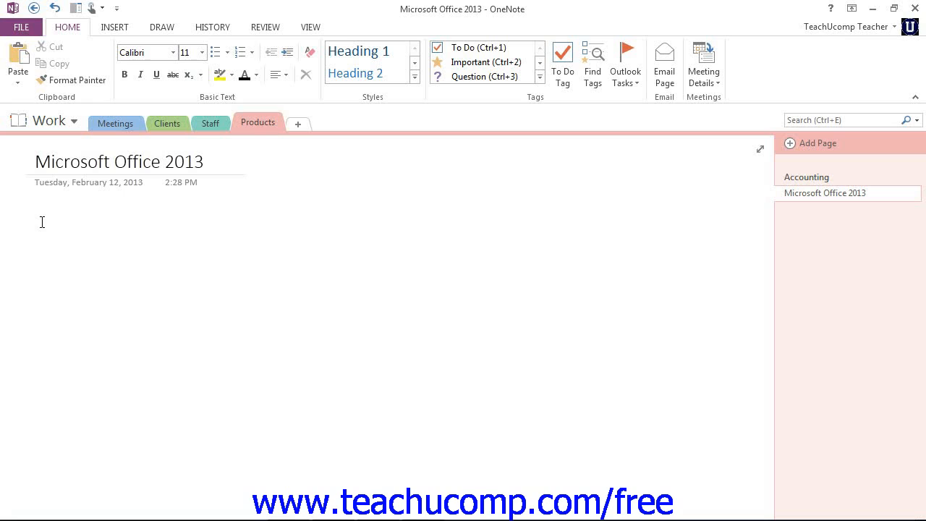
left_click(41, 223)
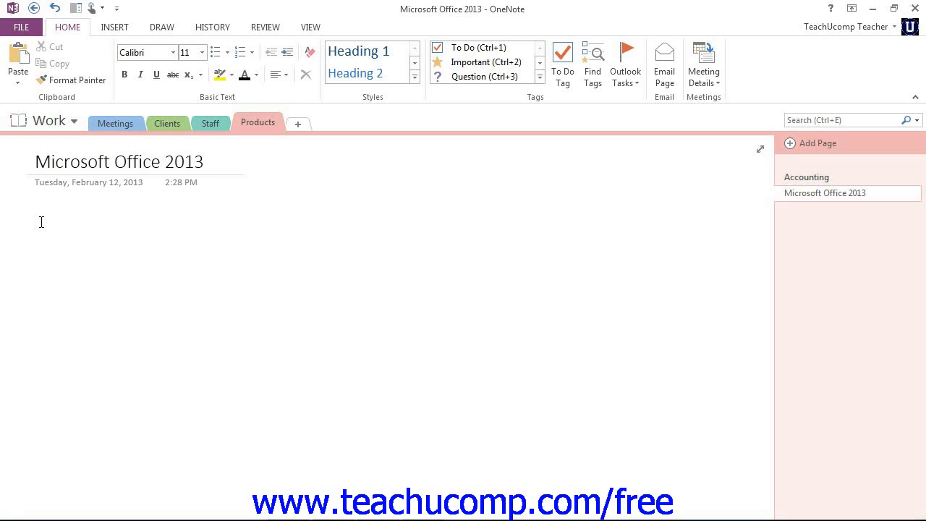
left_click(37, 225)
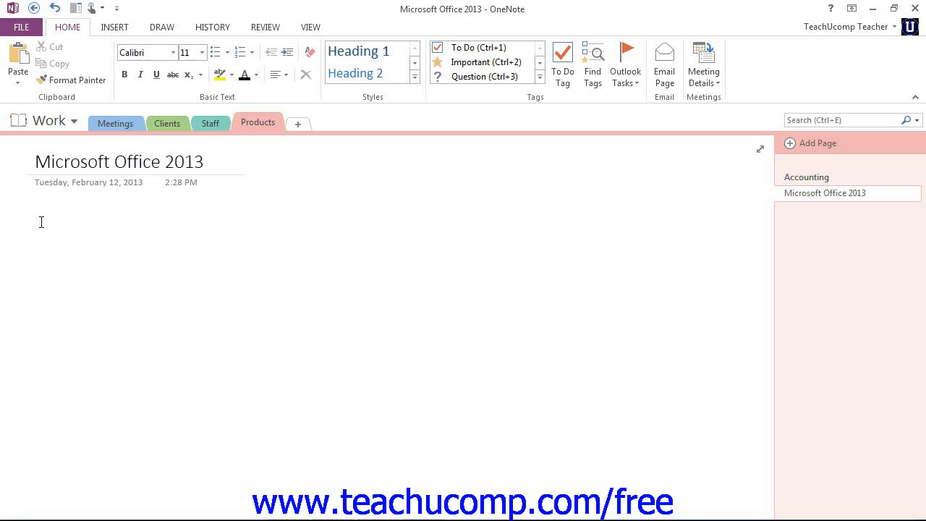
left_click(37, 223)
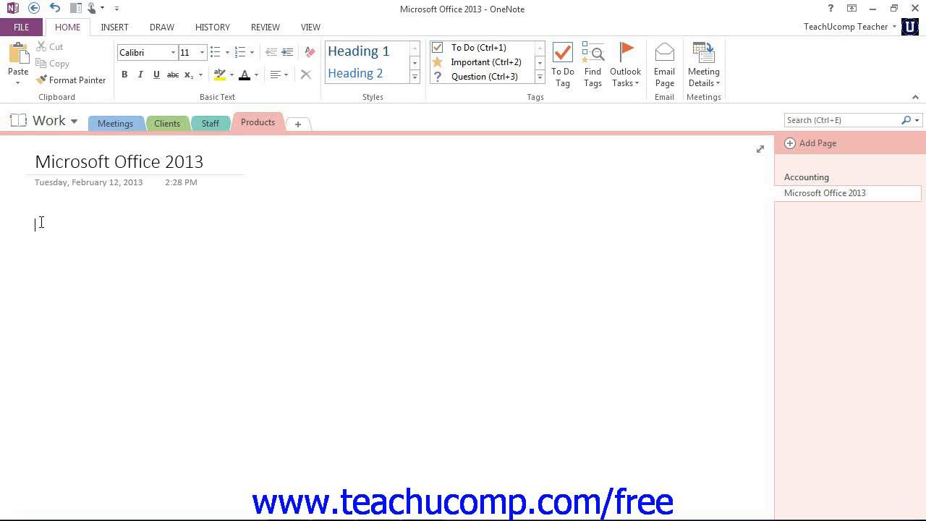
Type 'Microsoft Access 2013' to create the new note container
type("Microsoft A")
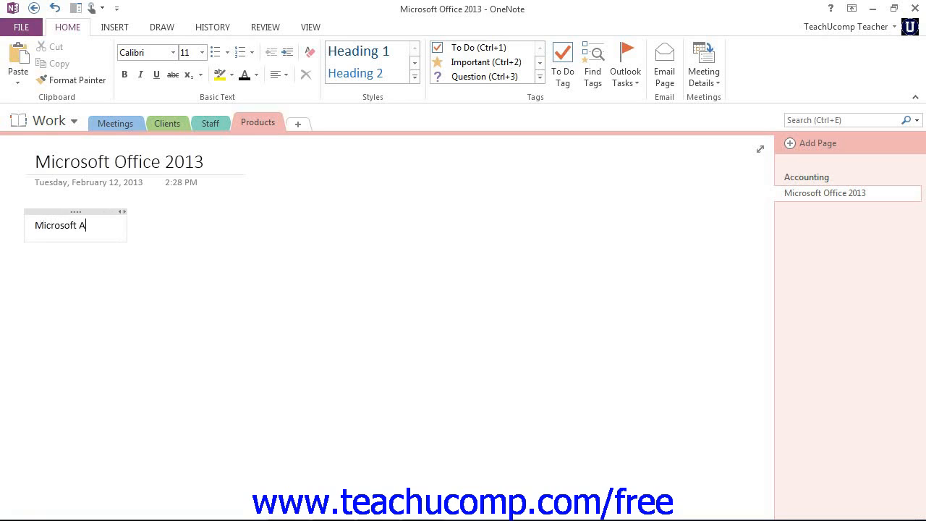
type("ccess")
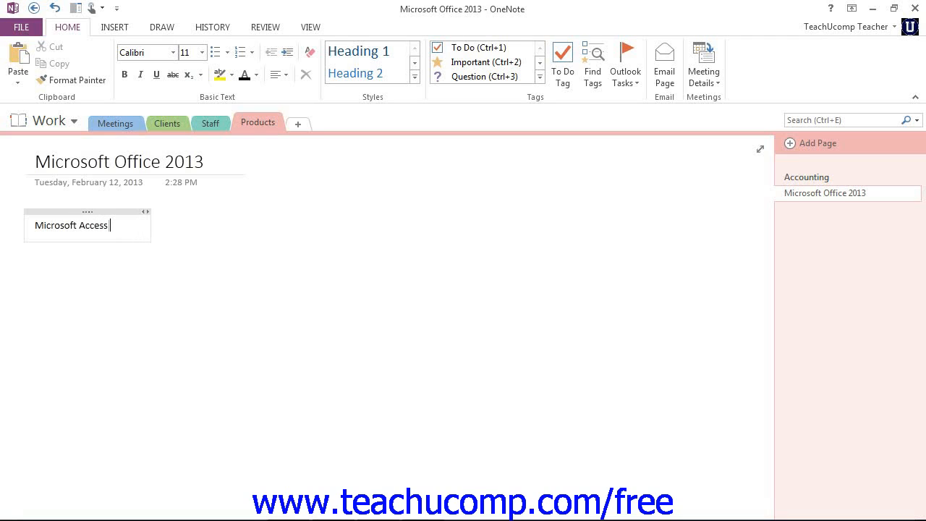
type("2013")
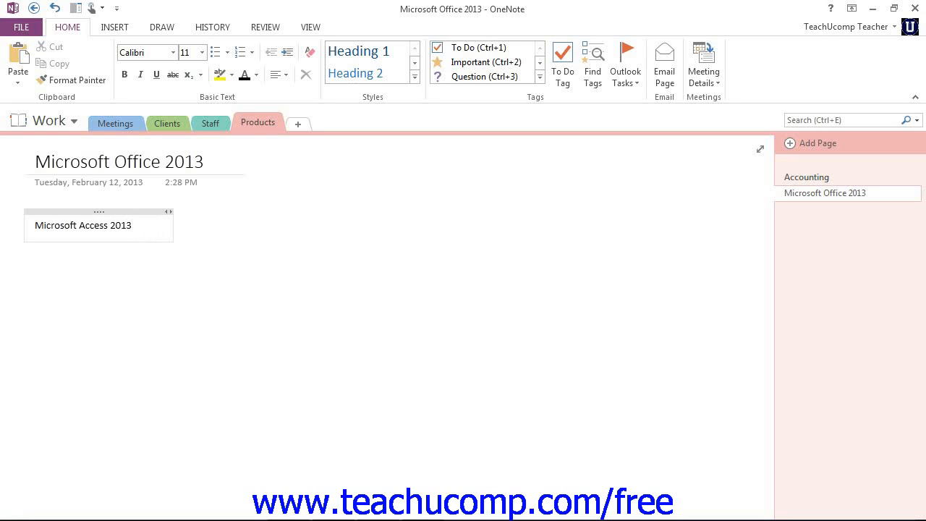
Widen the 'Microsoft Access 2013' note container by dragging its right edge rightward
left_click(134, 225)
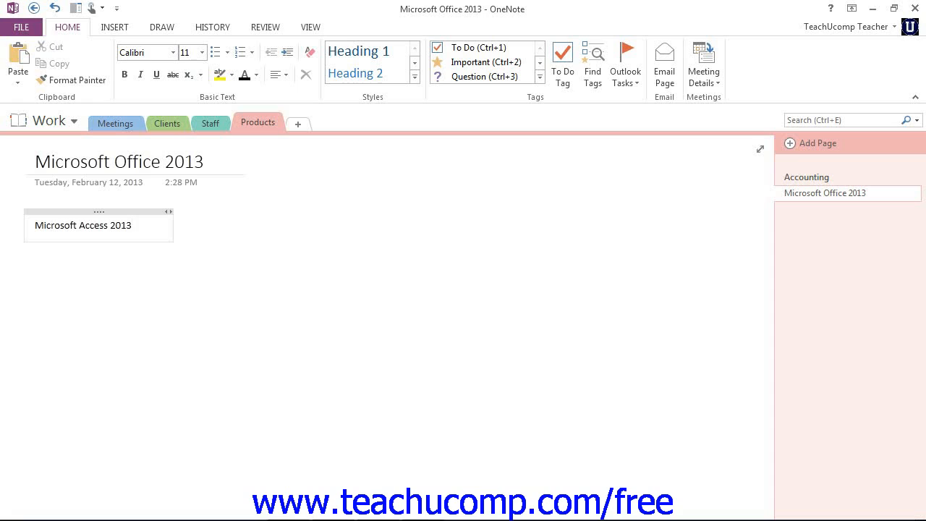
mouse_move(6, 245)
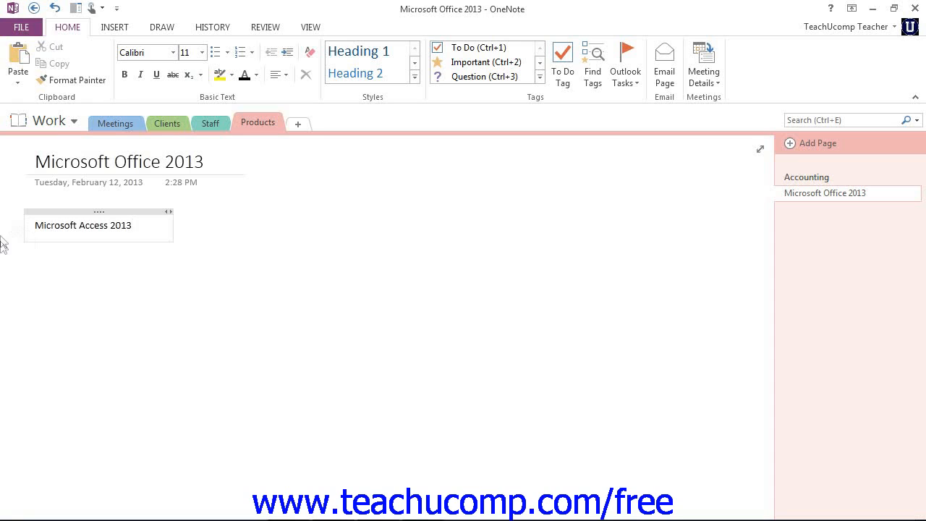
mouse_move(171, 233)
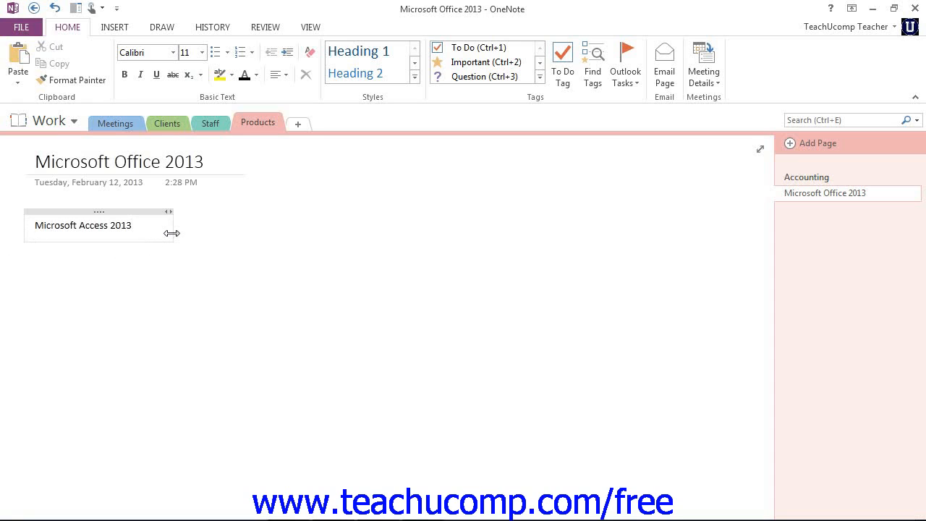
left_click_drag(170, 233, 217, 238)
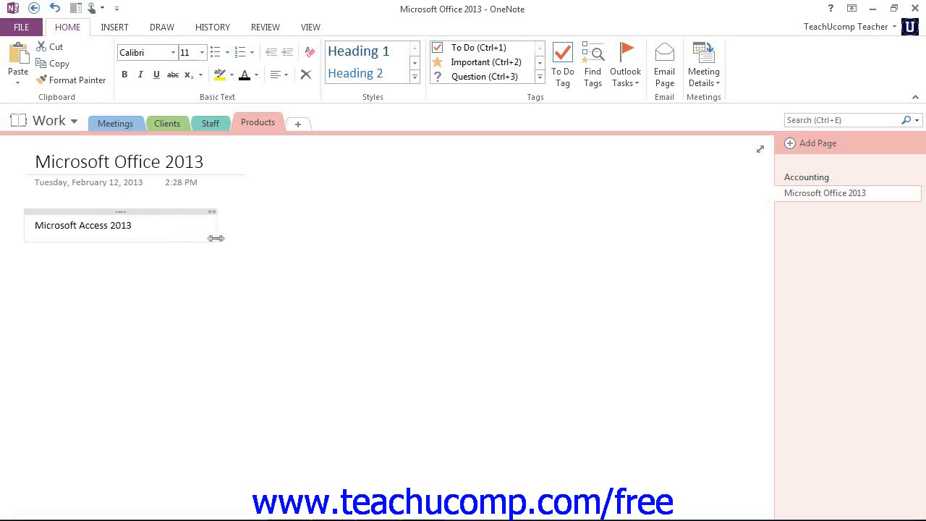
left_click_drag(218, 239, 283, 243)
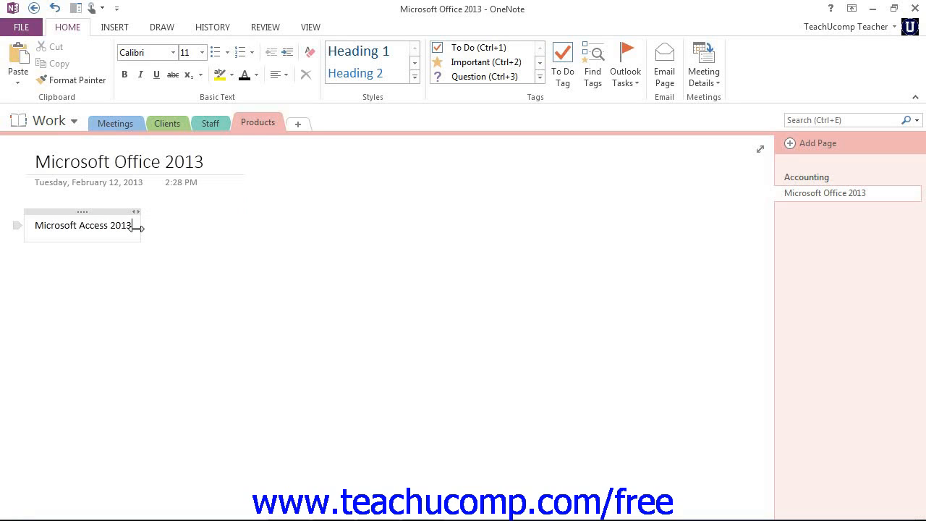
mouse_move(81, 211)
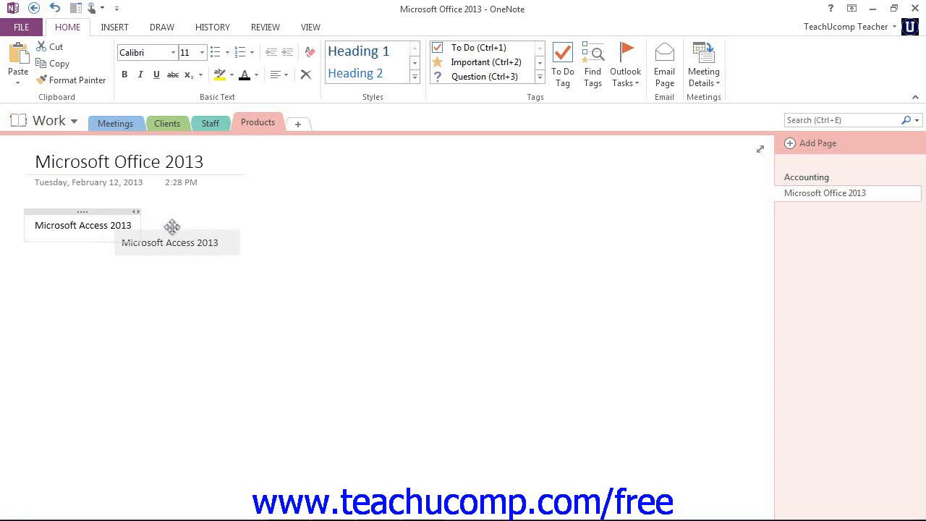
Move the note container lower and further right, then leave it deselected
left_click_drag(172, 228, 223, 227)
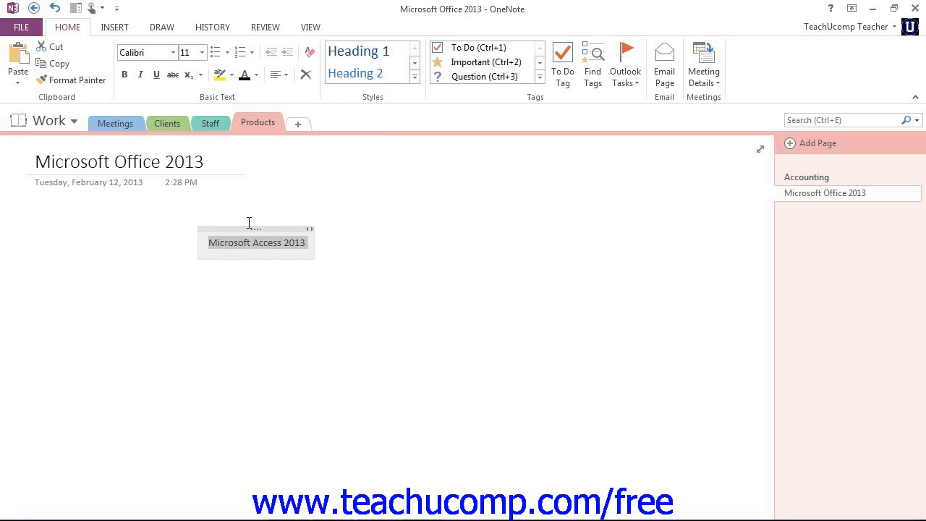
left_click(367, 244)
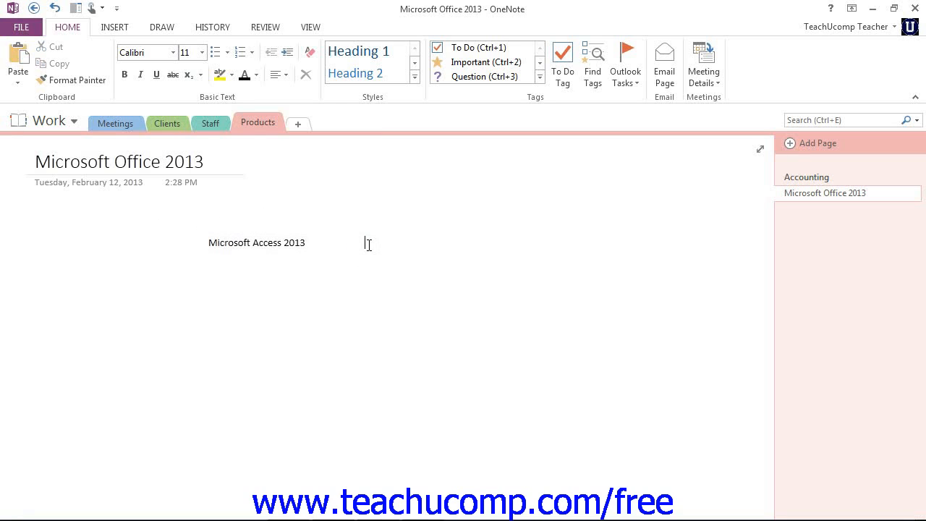